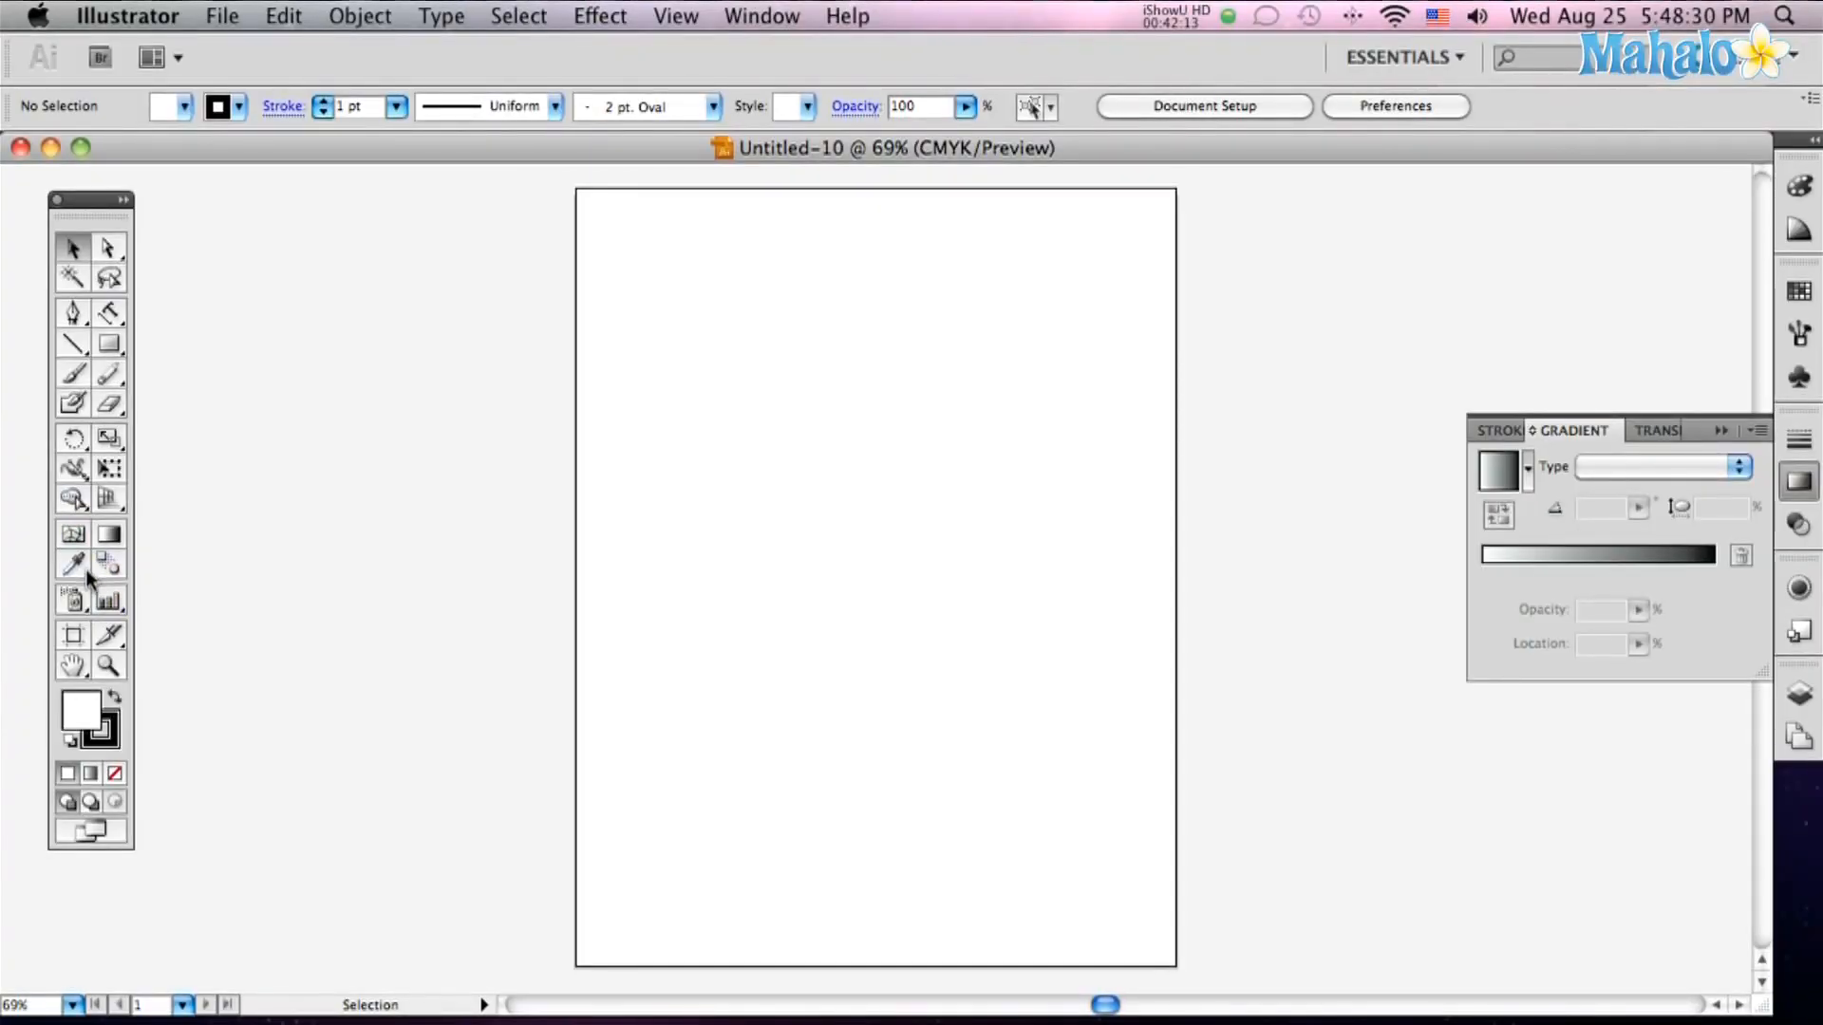
mouse_move(74, 566)
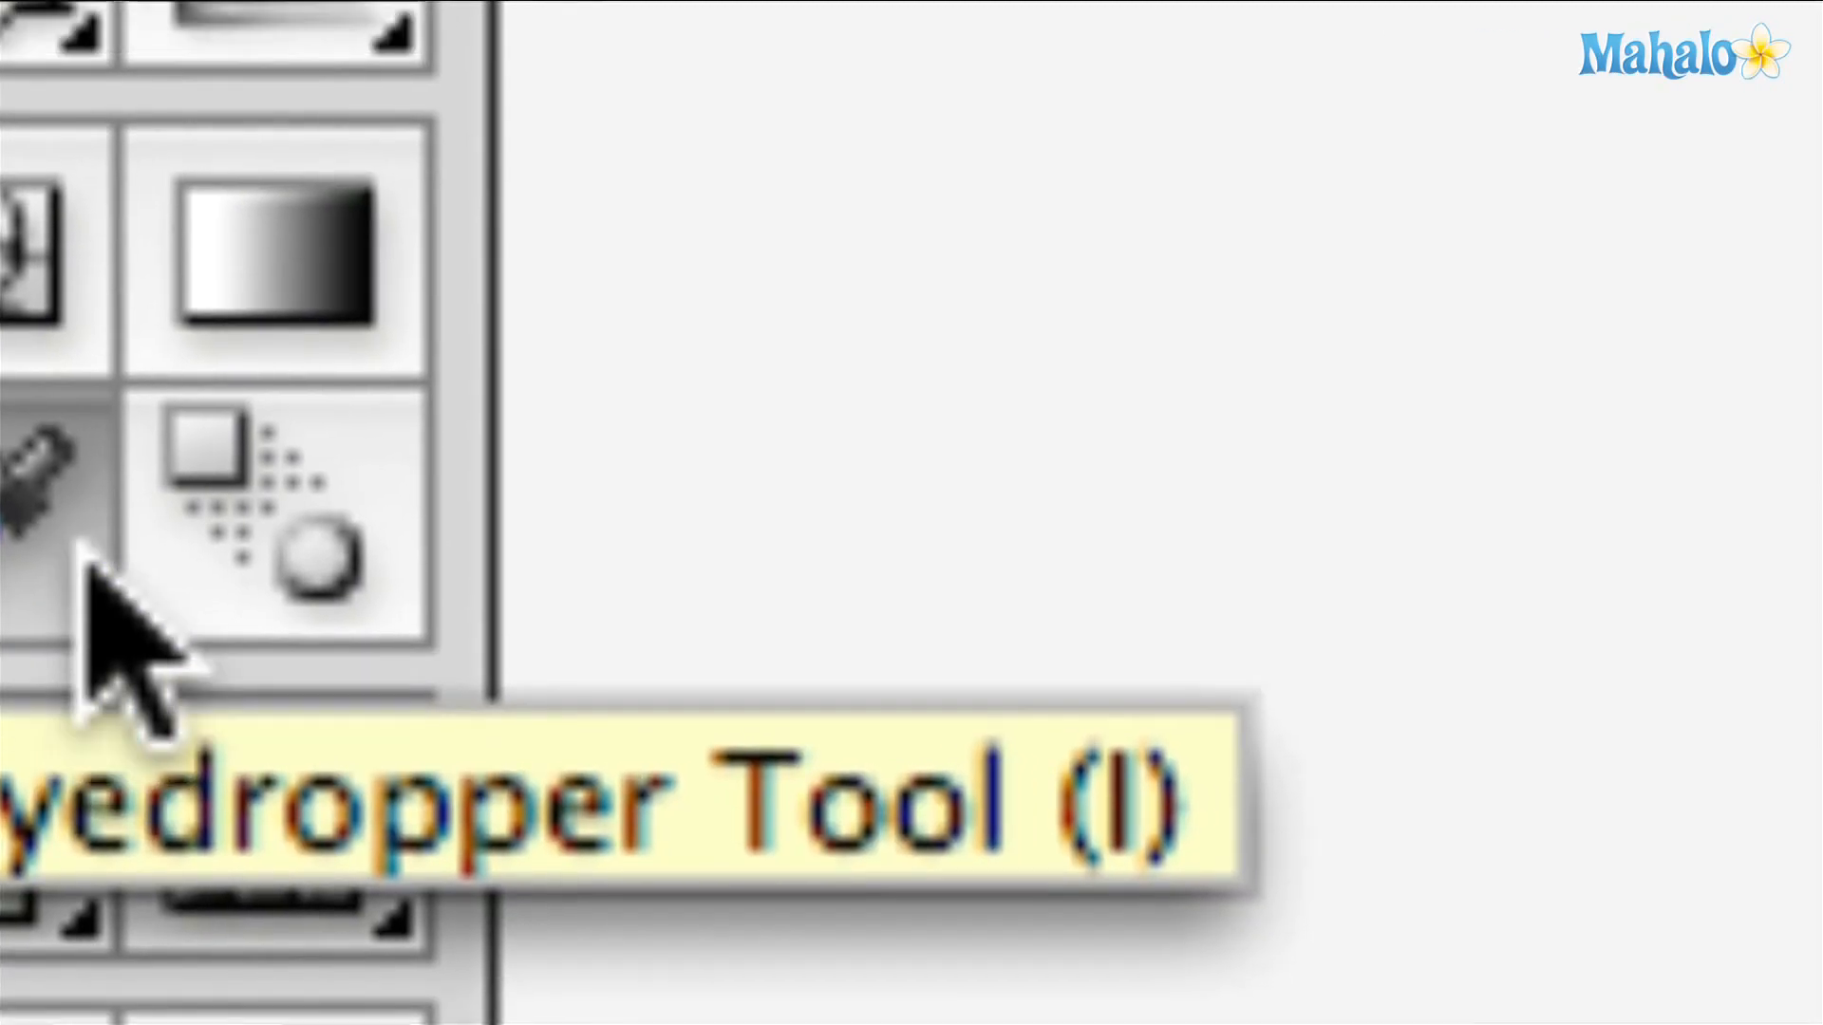
Tear off the Eyedropper tool group and reopen the recent logo_updated_09.ai file
left_click(169, 499)
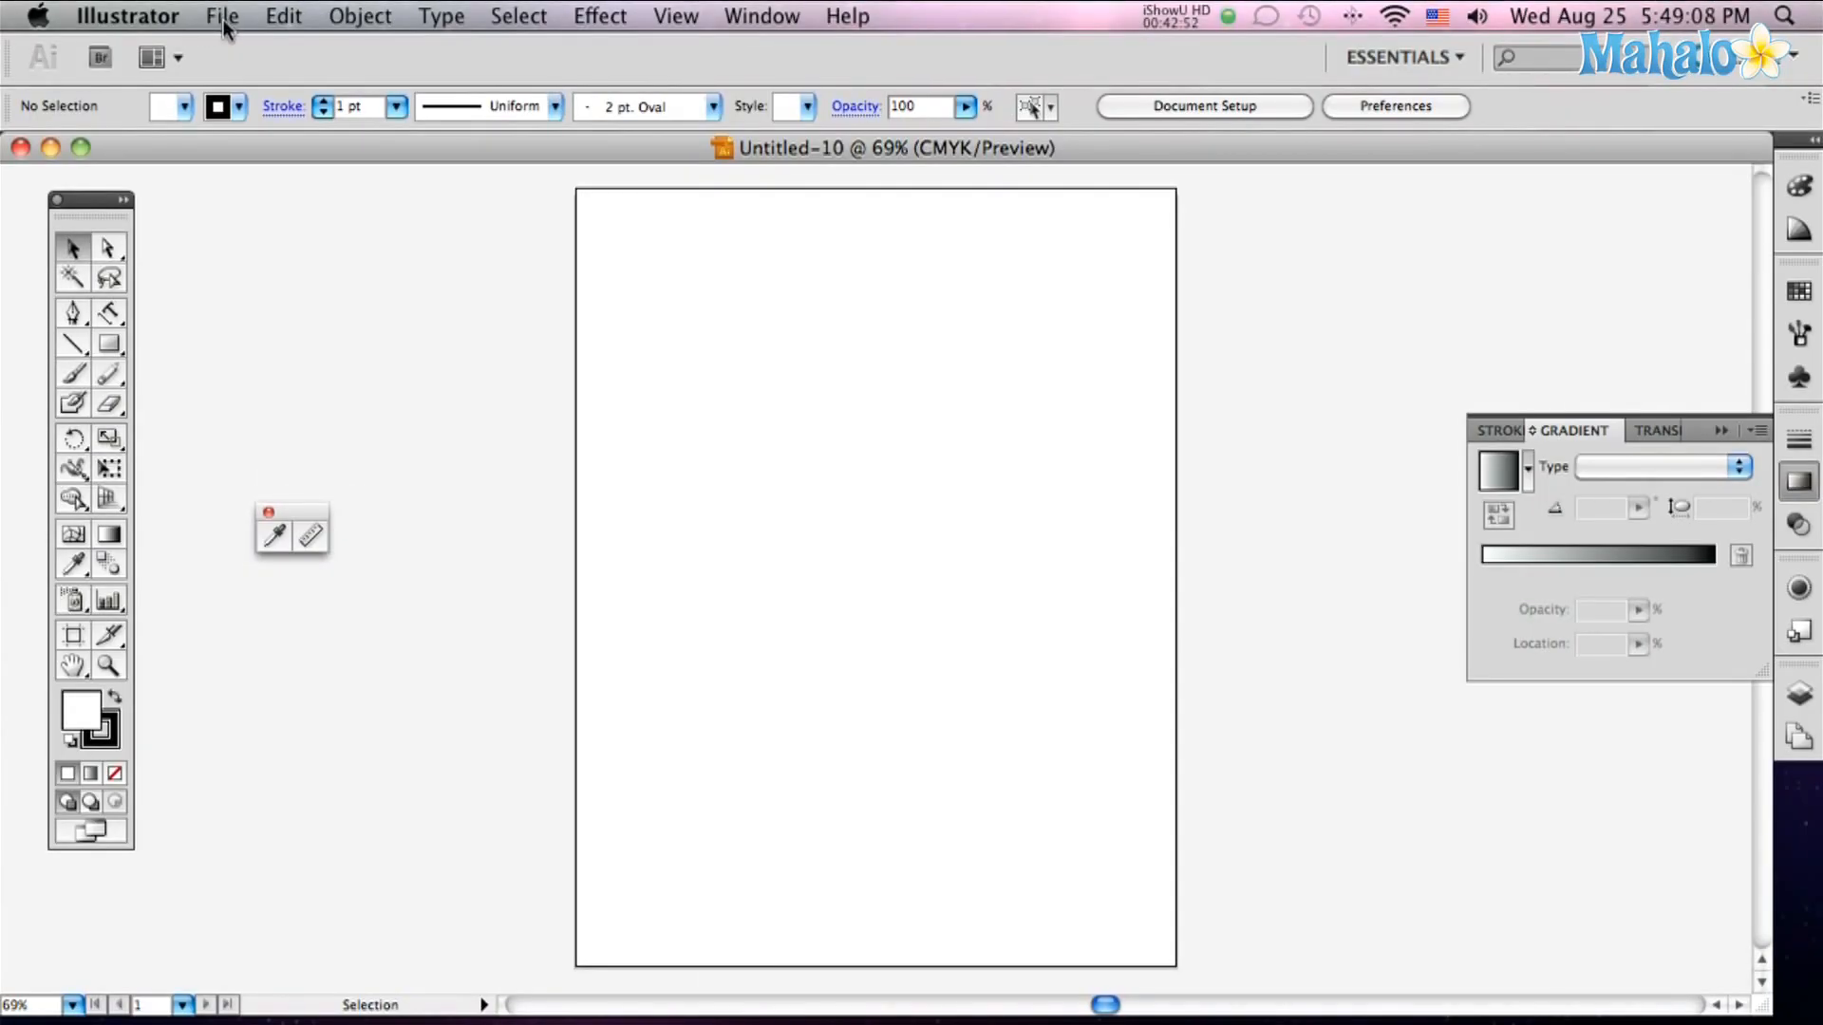
left_click(222, 15)
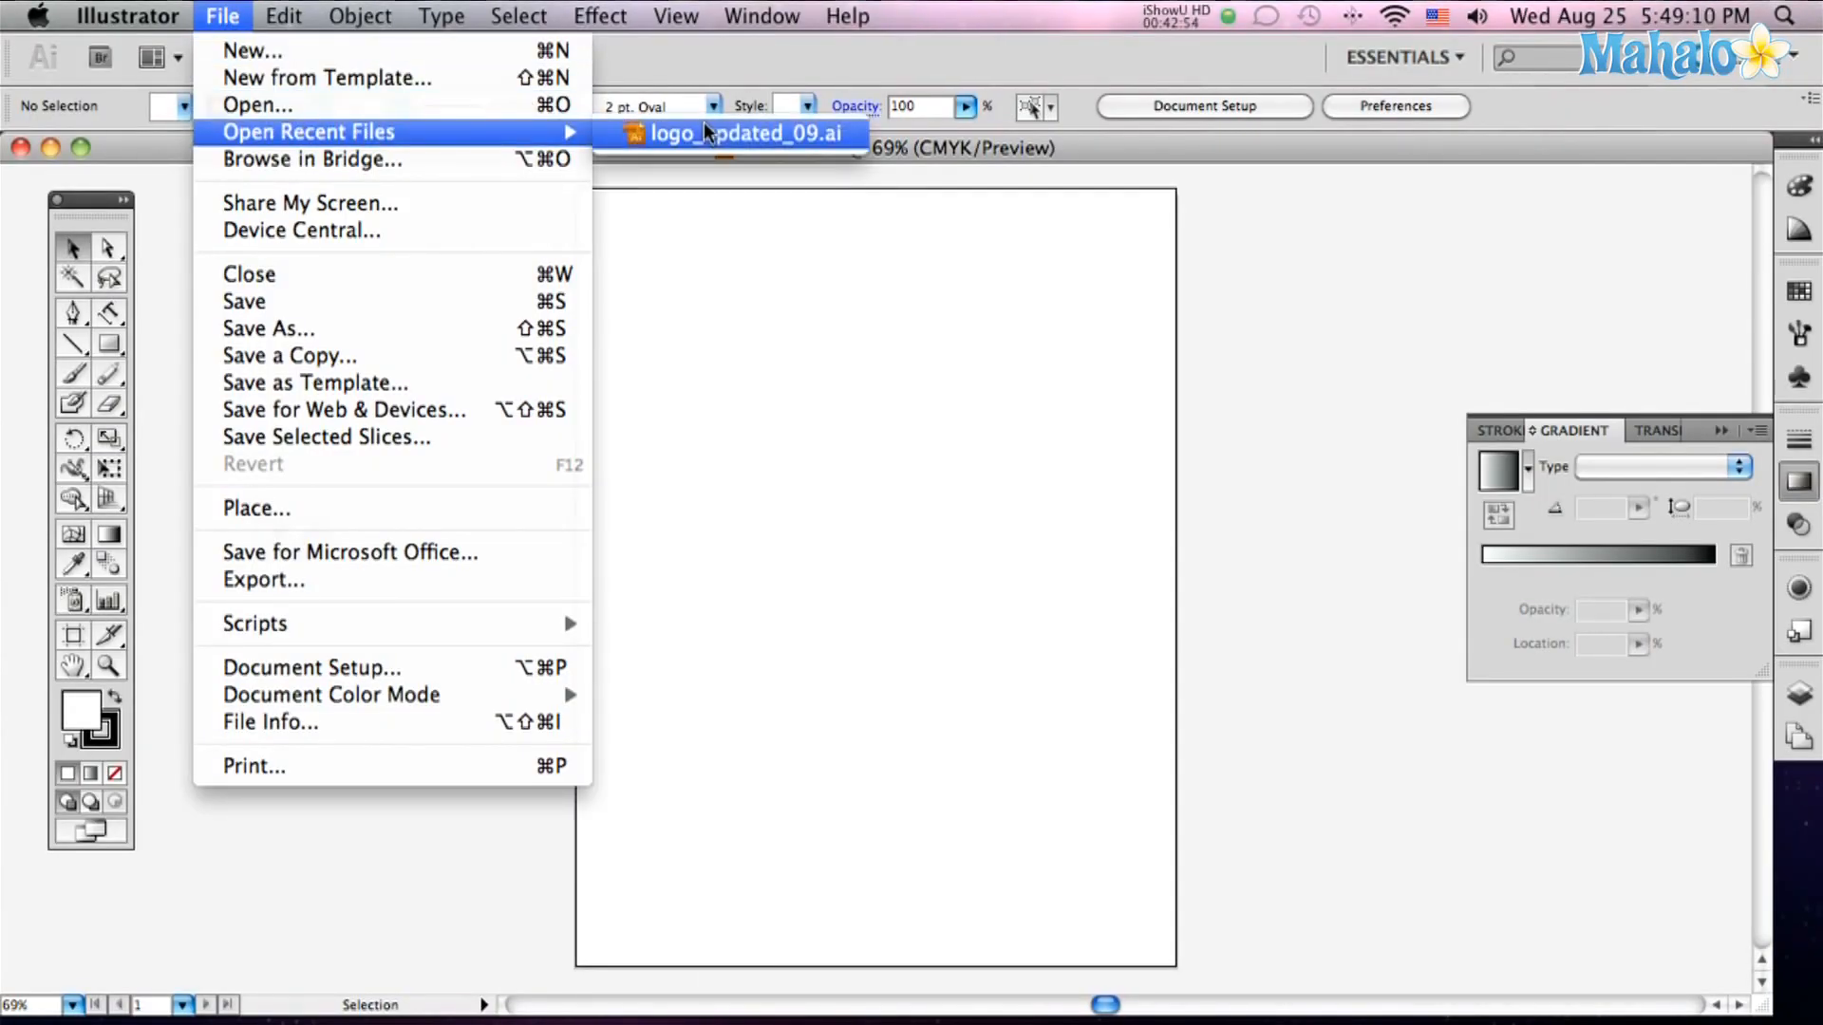
left_click(748, 133)
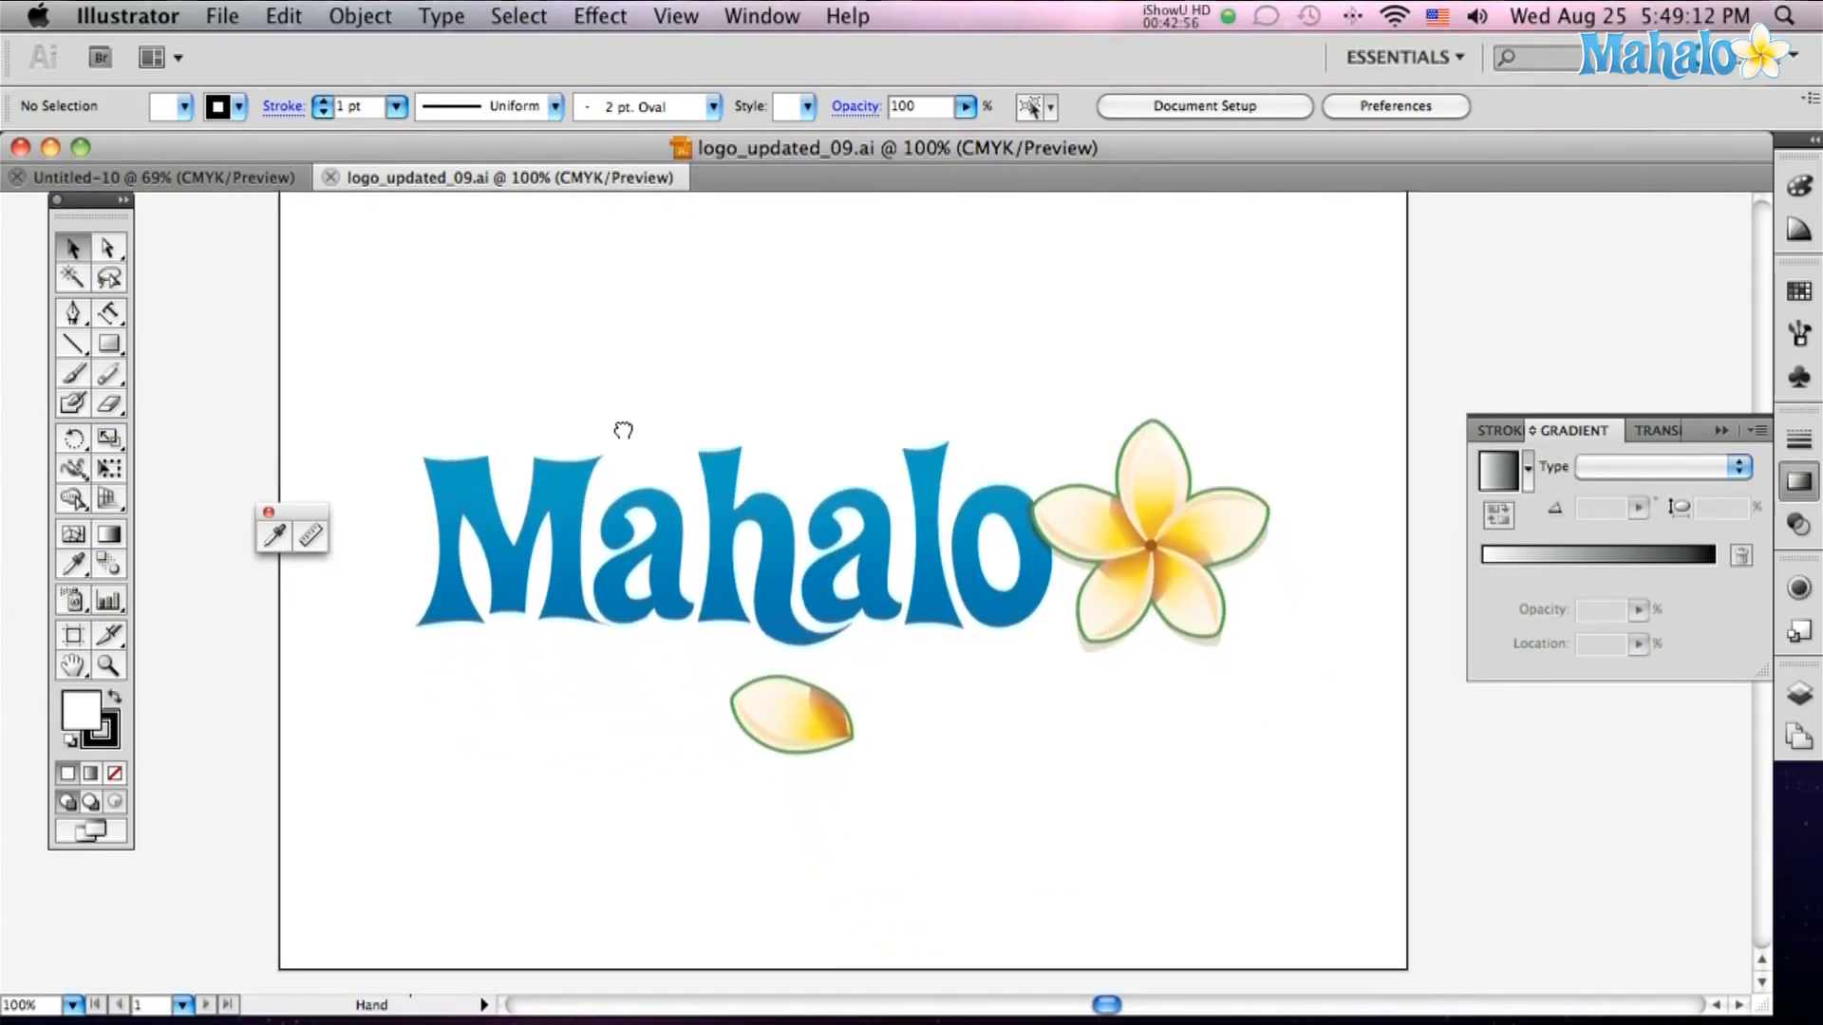
mouse_move(277, 547)
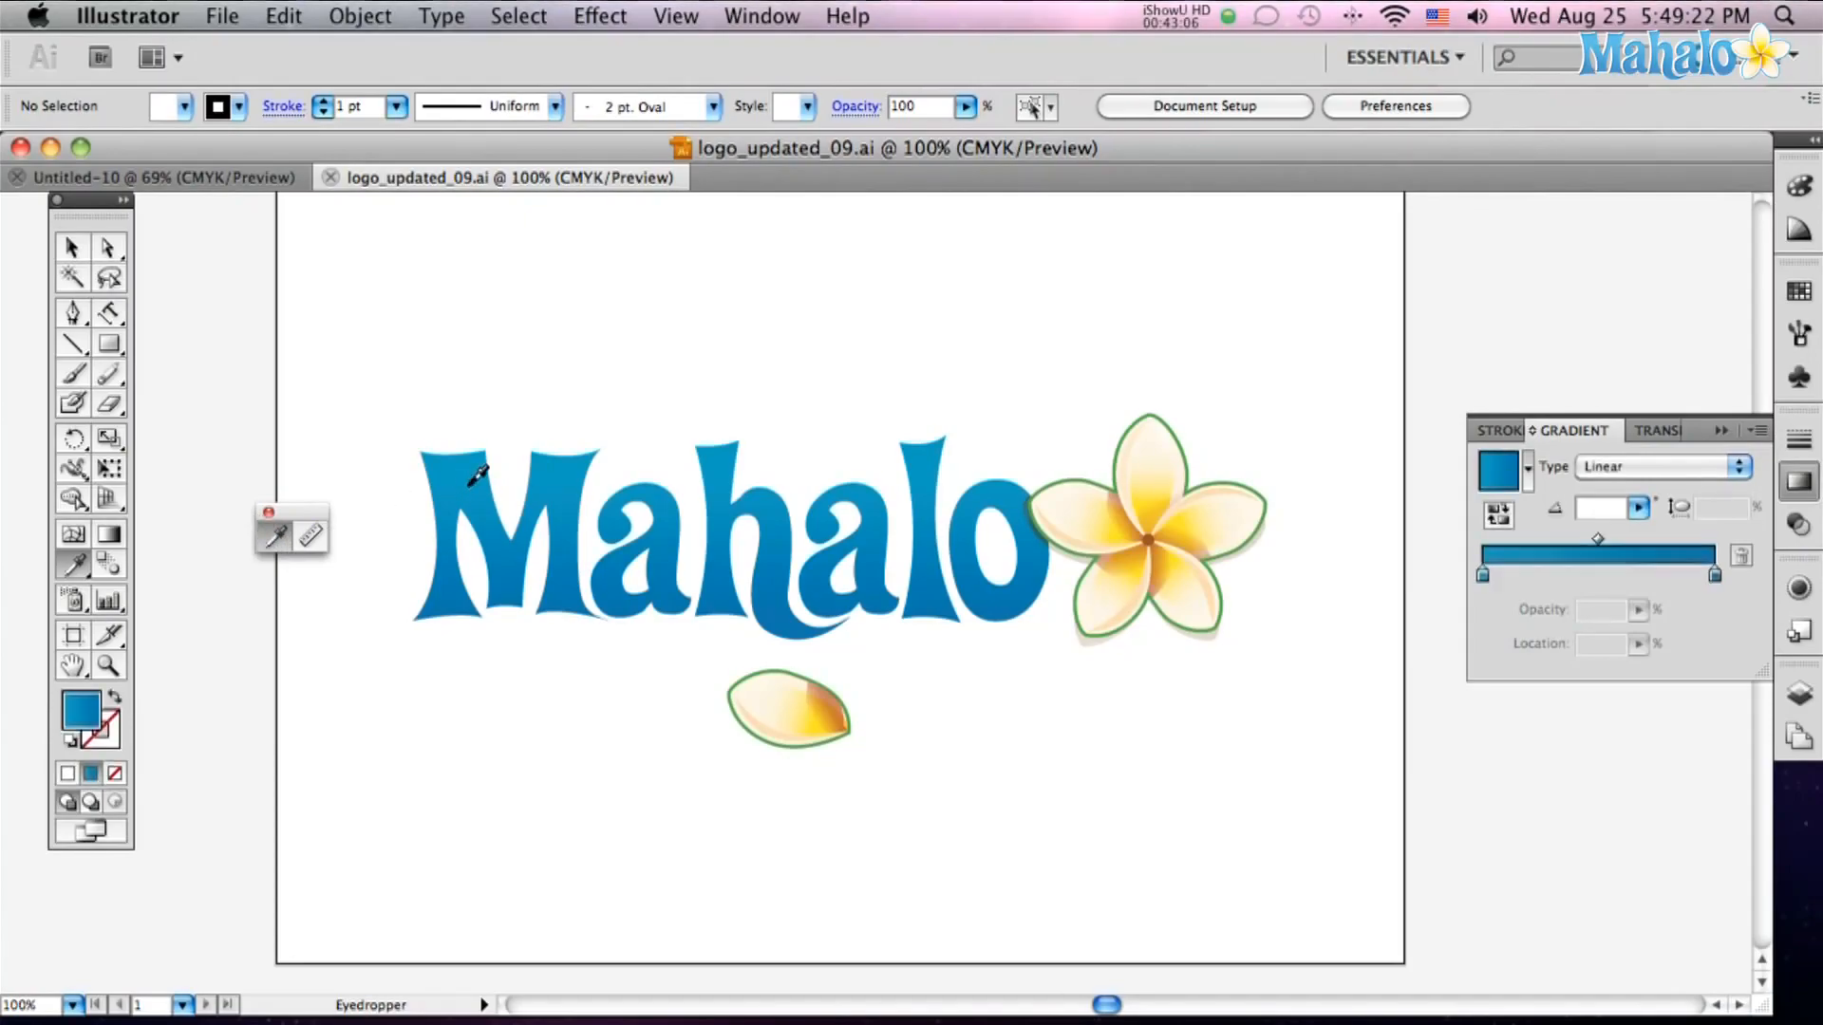
Sample the Mahalo lettering's blue linear gradient (-90°) as the current fill with the Eyedropper
left_click(459, 615)
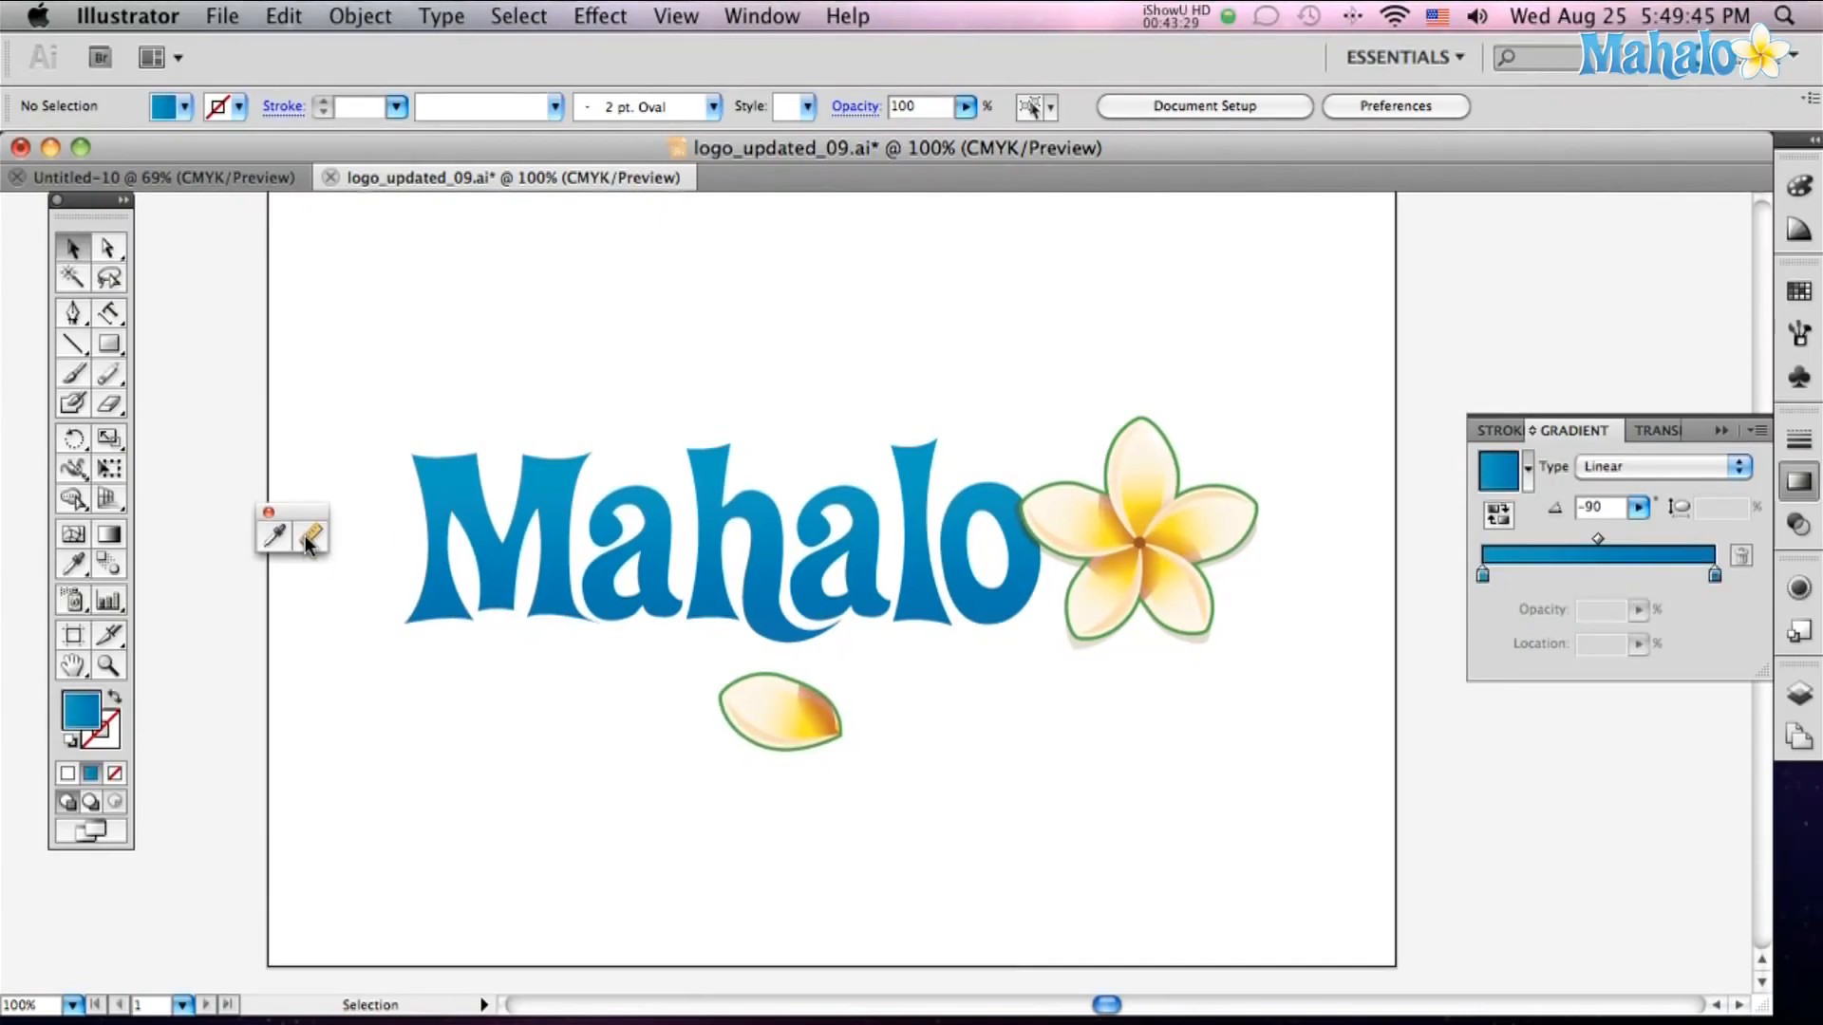
mouse_move(309, 537)
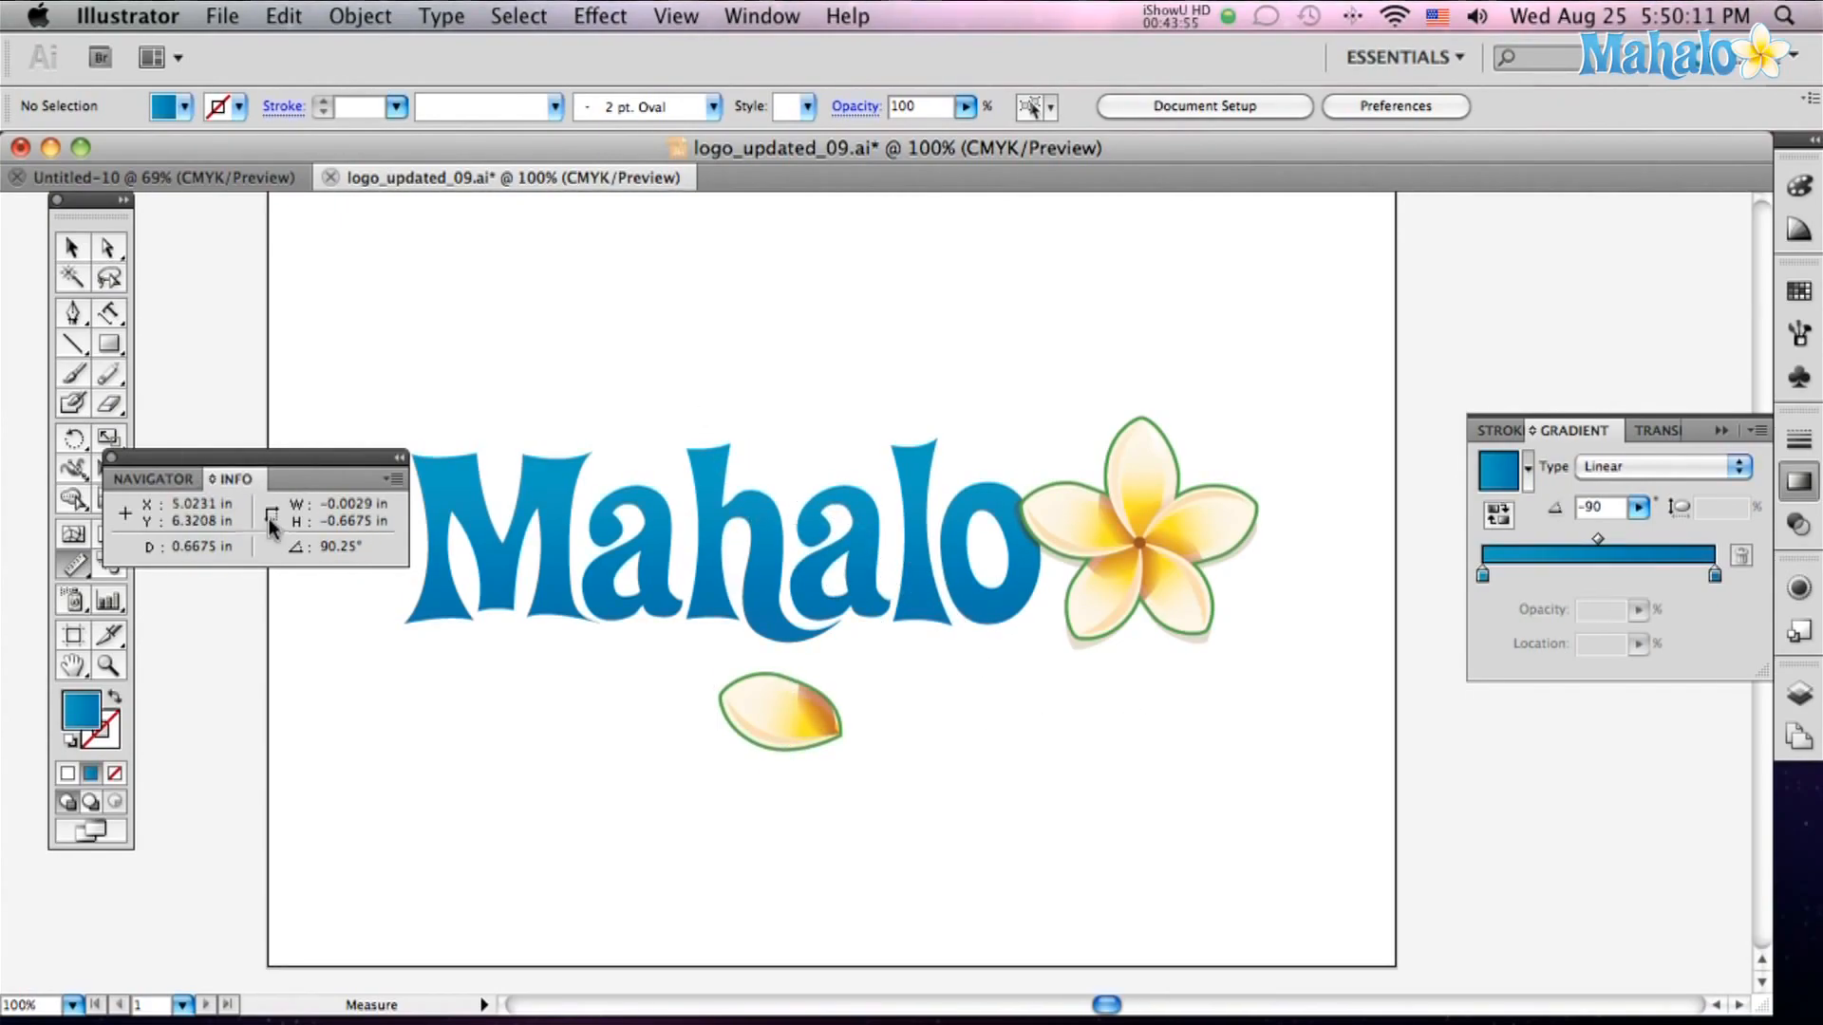
mouse_move(338, 421)
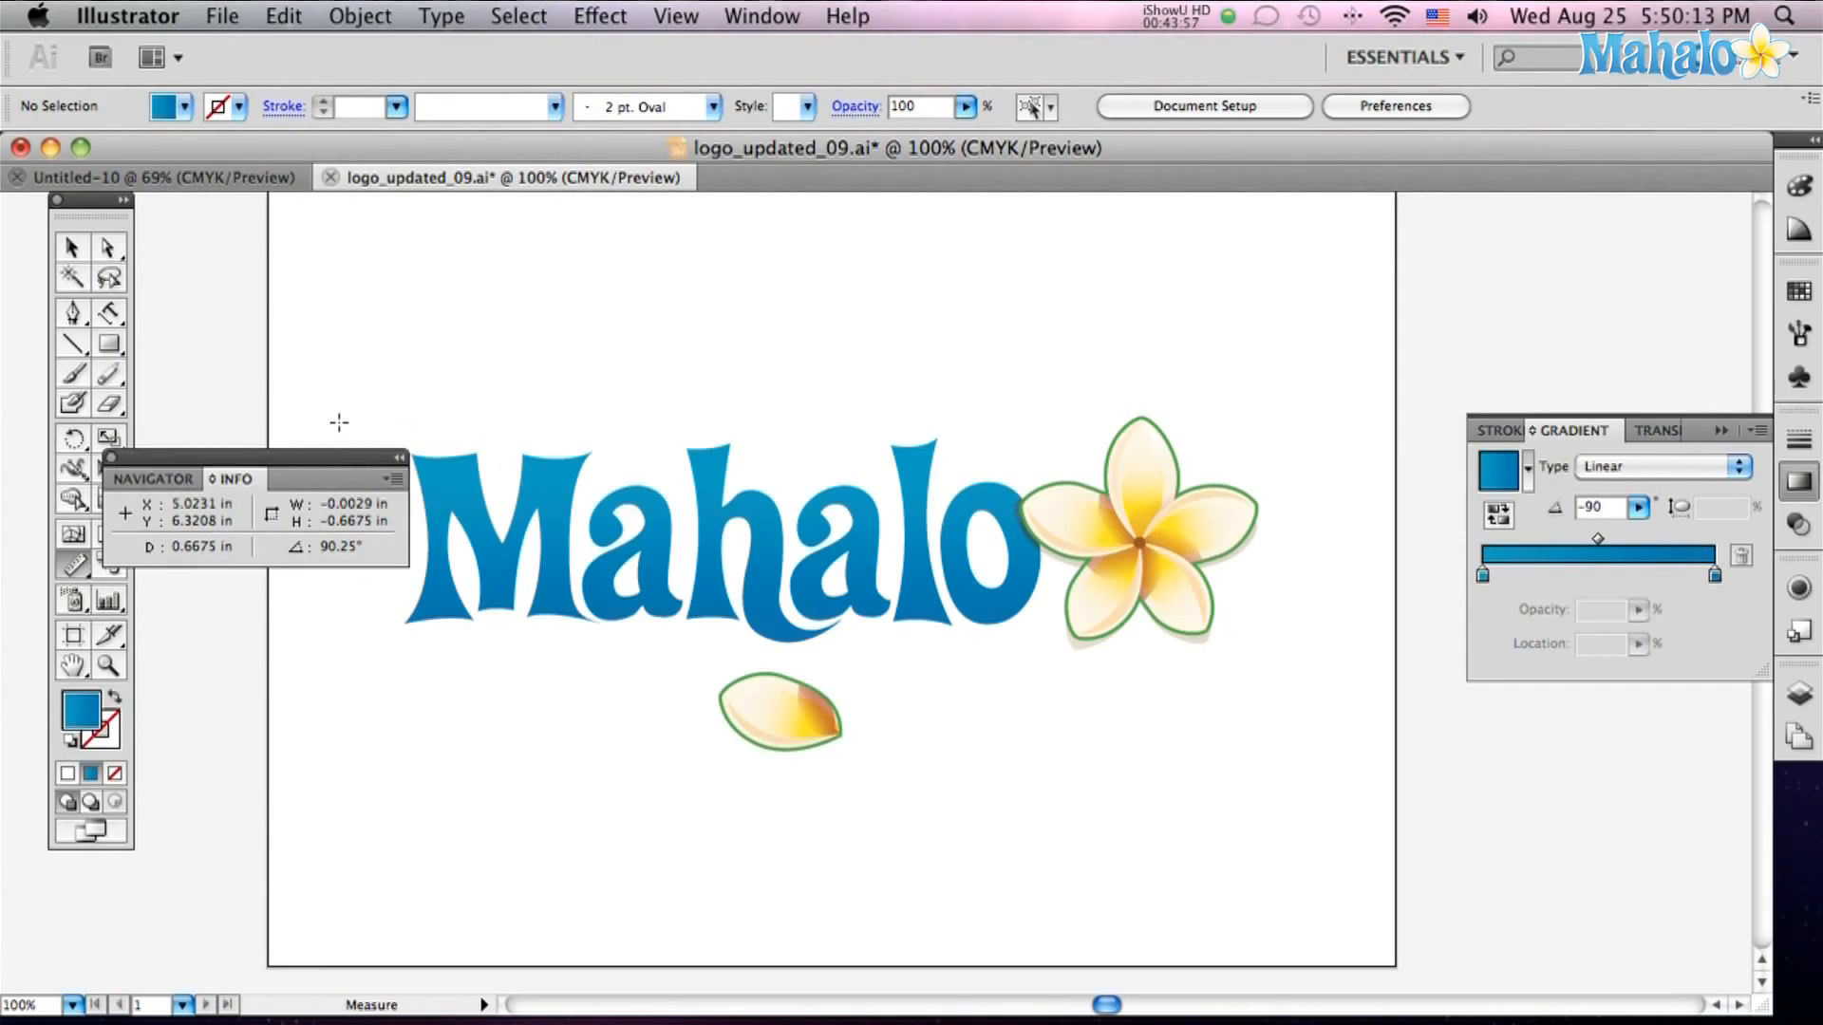